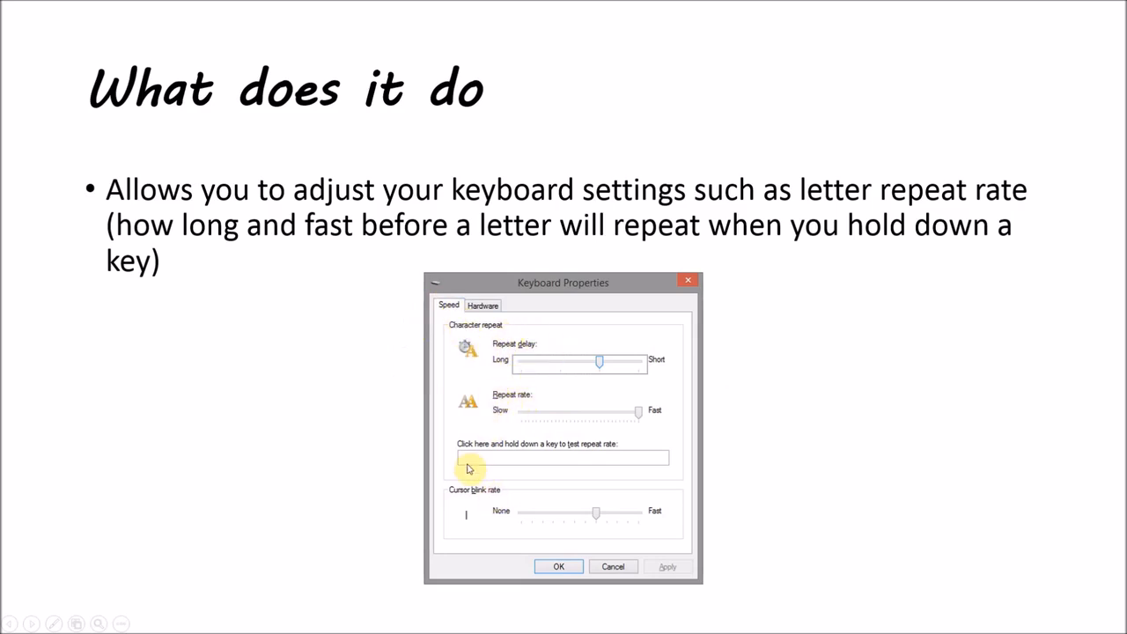
mouse_move(557, 458)
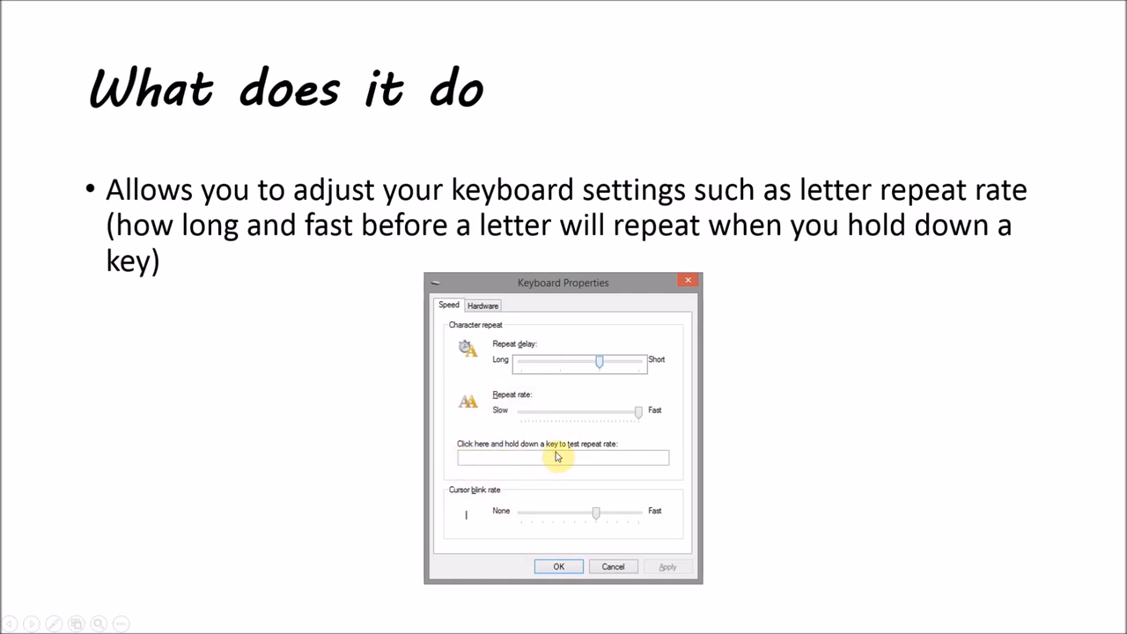
mouse_move(499, 508)
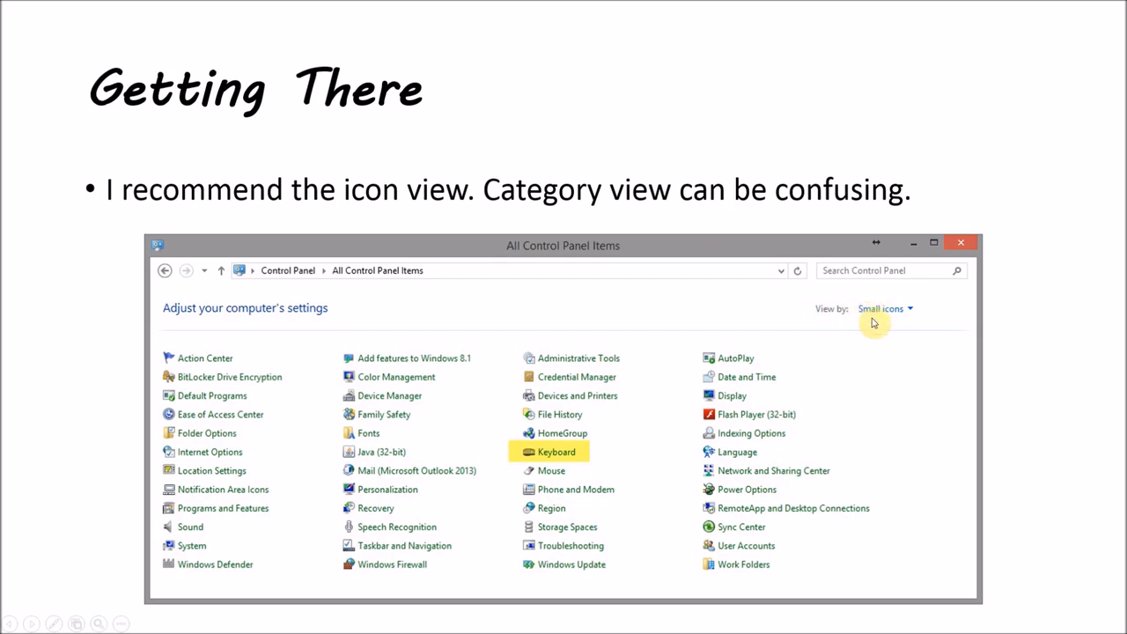
mouse_move(904, 332)
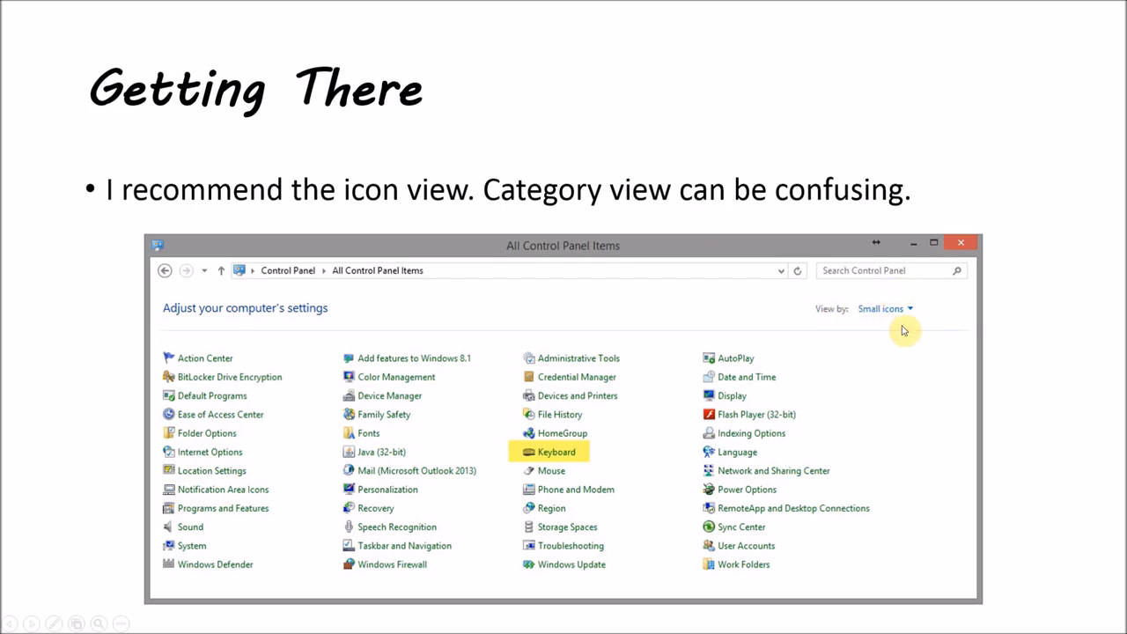
mouse_move(520, 454)
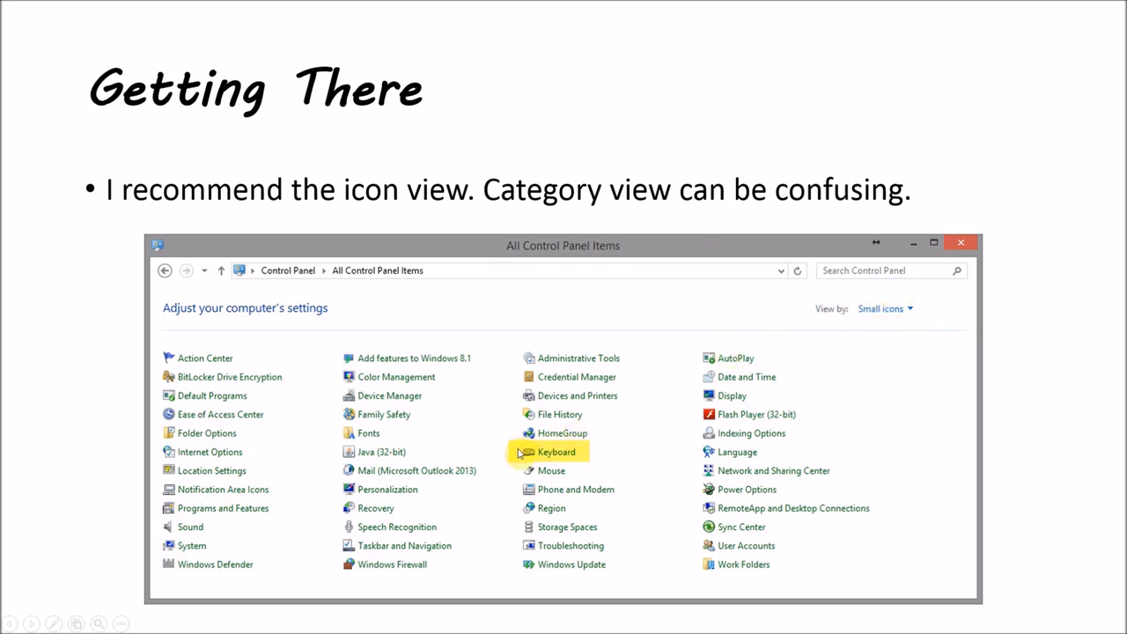
mouse_move(877, 321)
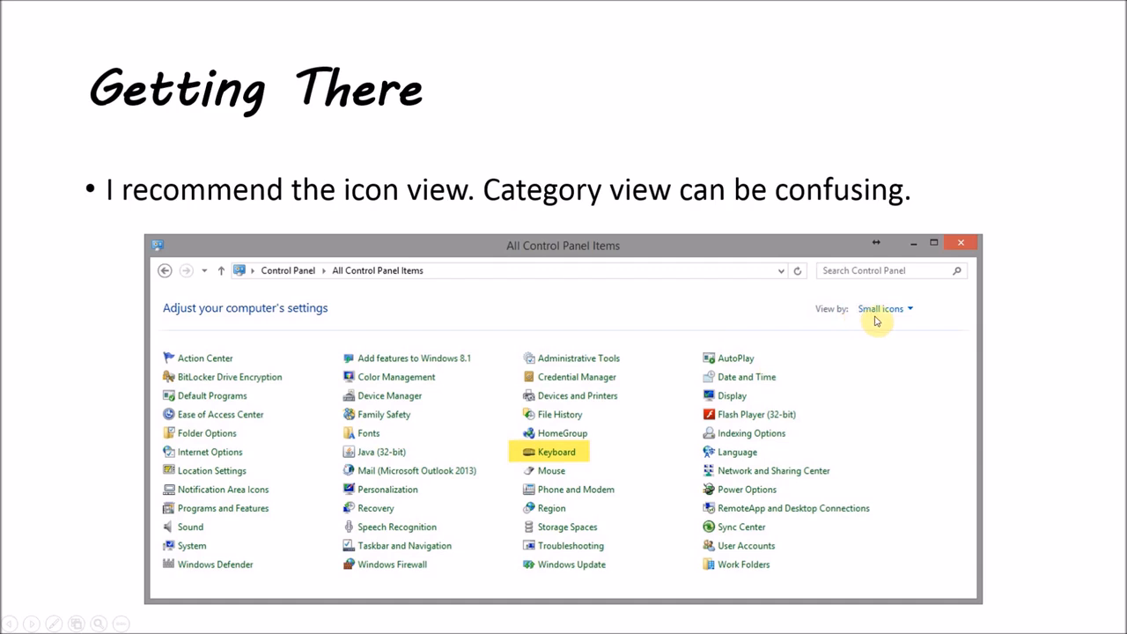
mouse_move(560, 462)
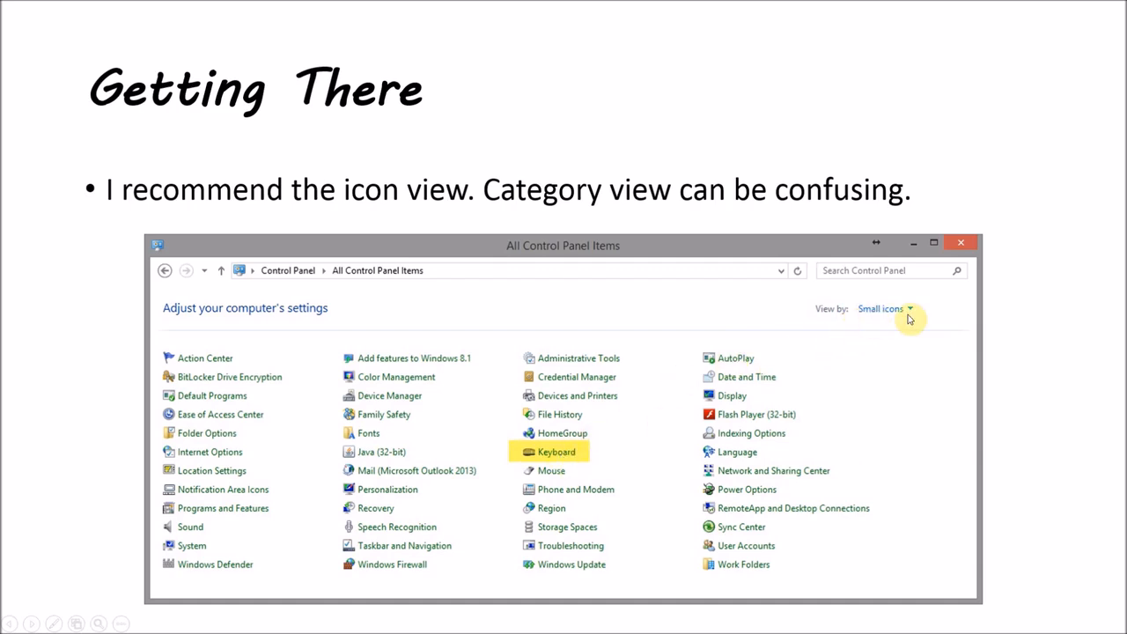
mouse_move(824, 271)
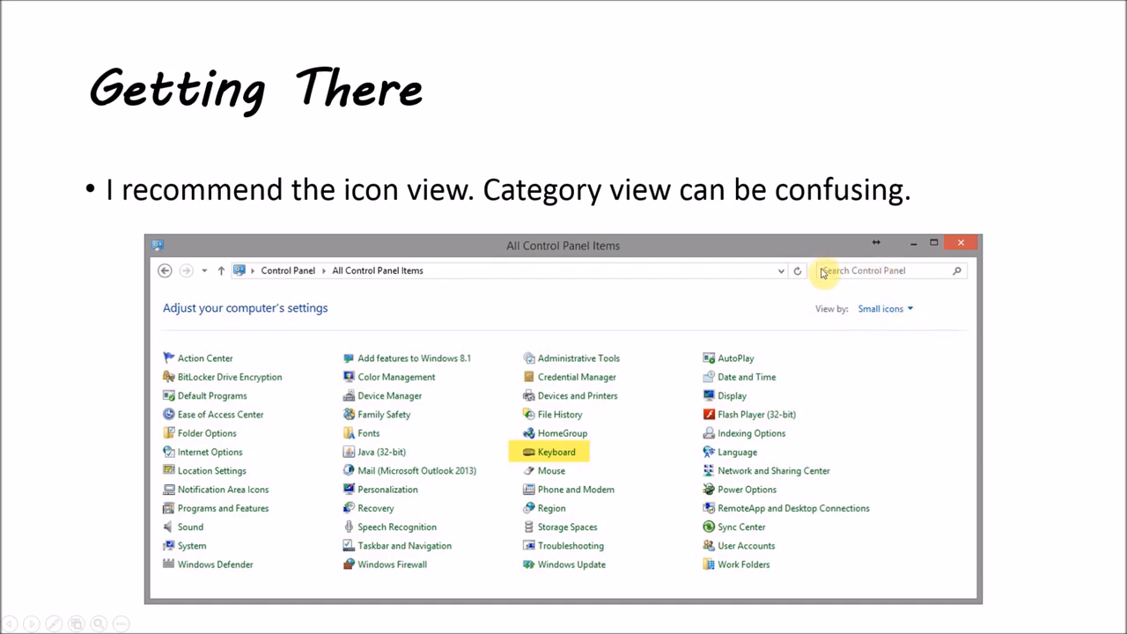
mouse_move(828, 284)
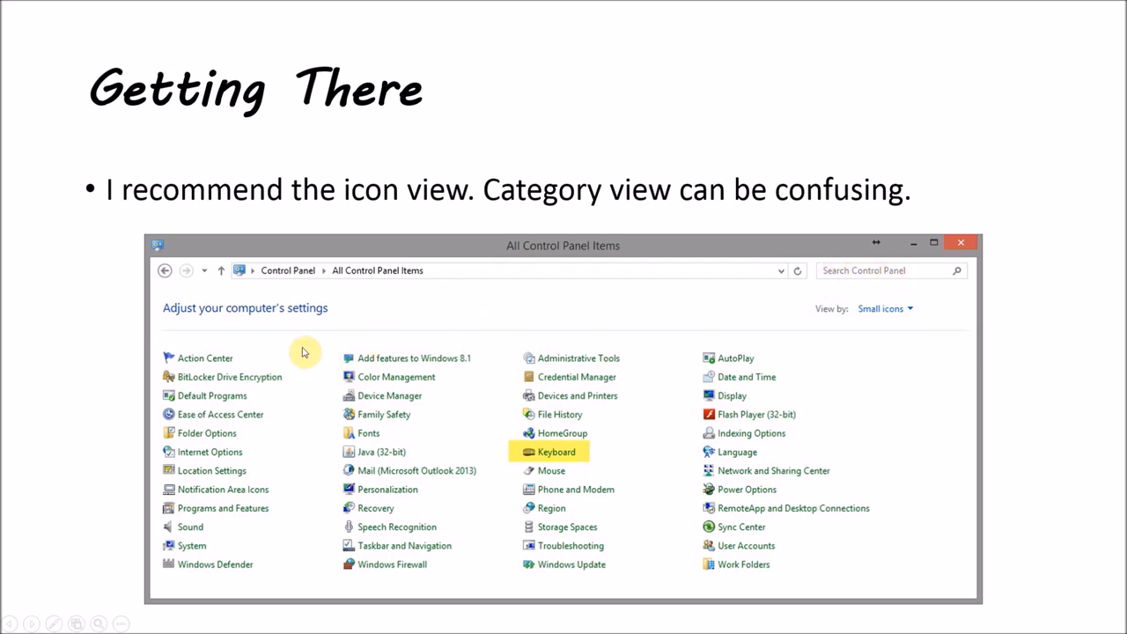
mouse_move(116, 395)
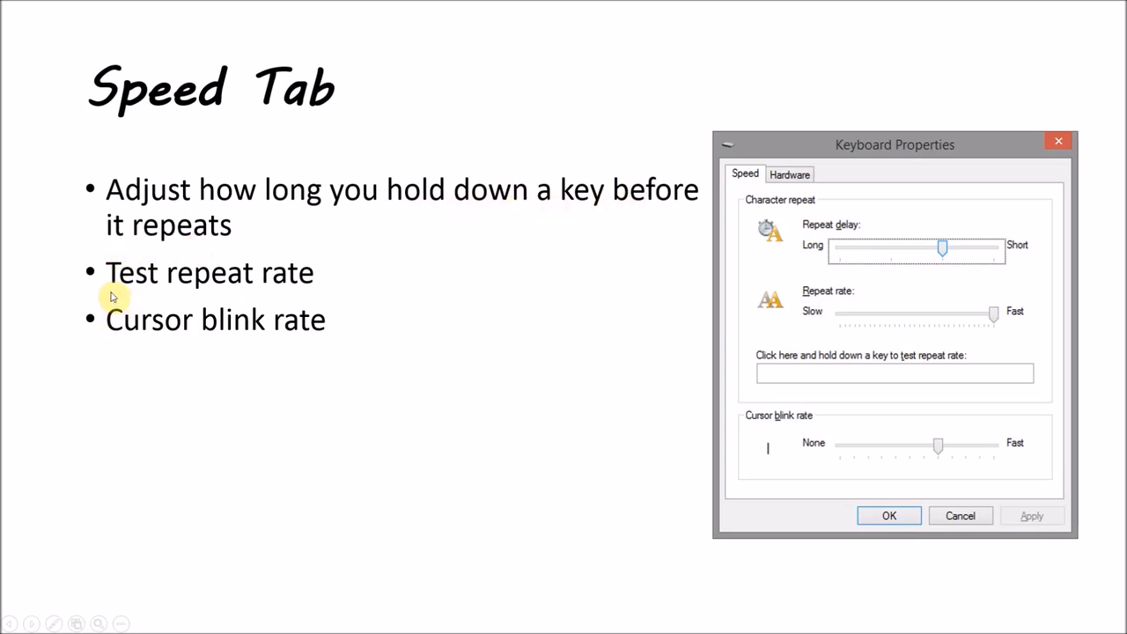
mouse_move(283, 296)
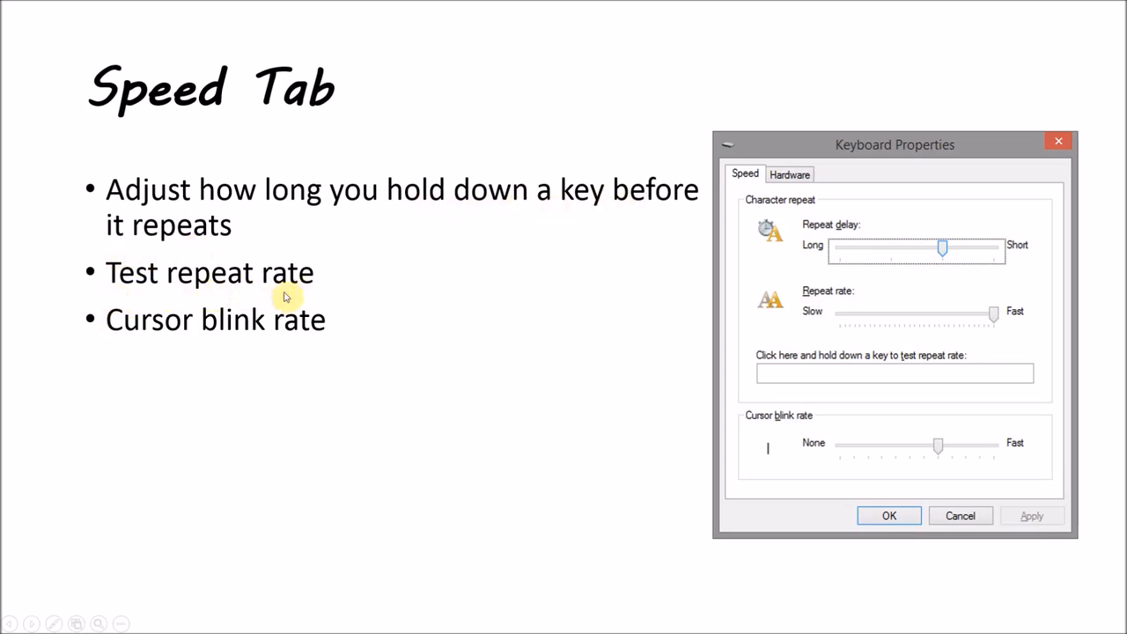
mouse_move(824, 265)
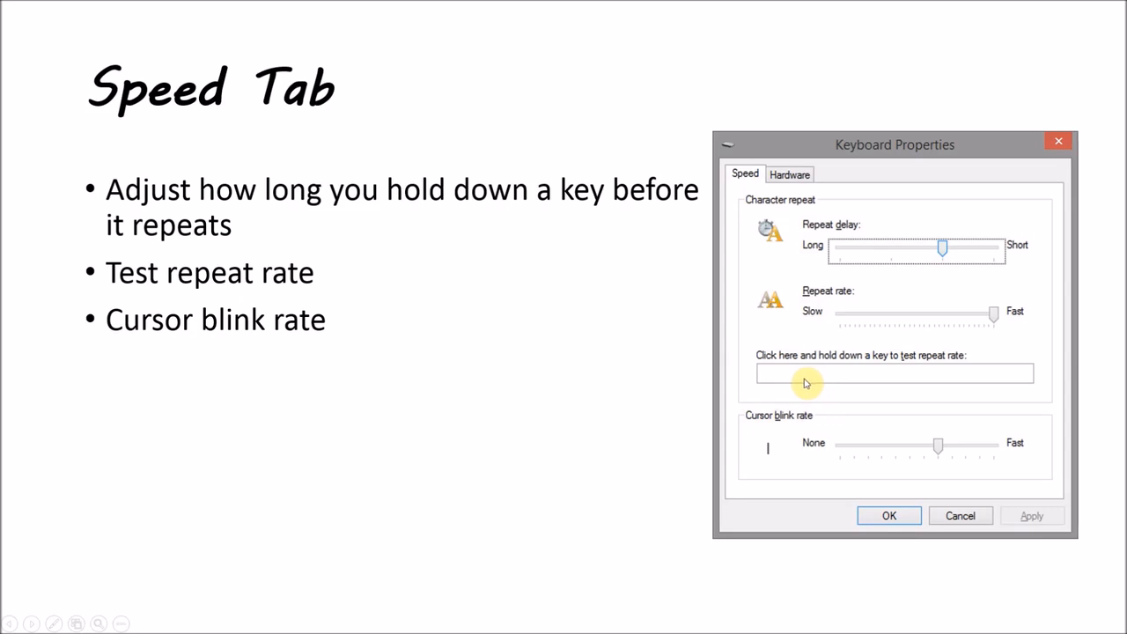
mouse_move(789, 384)
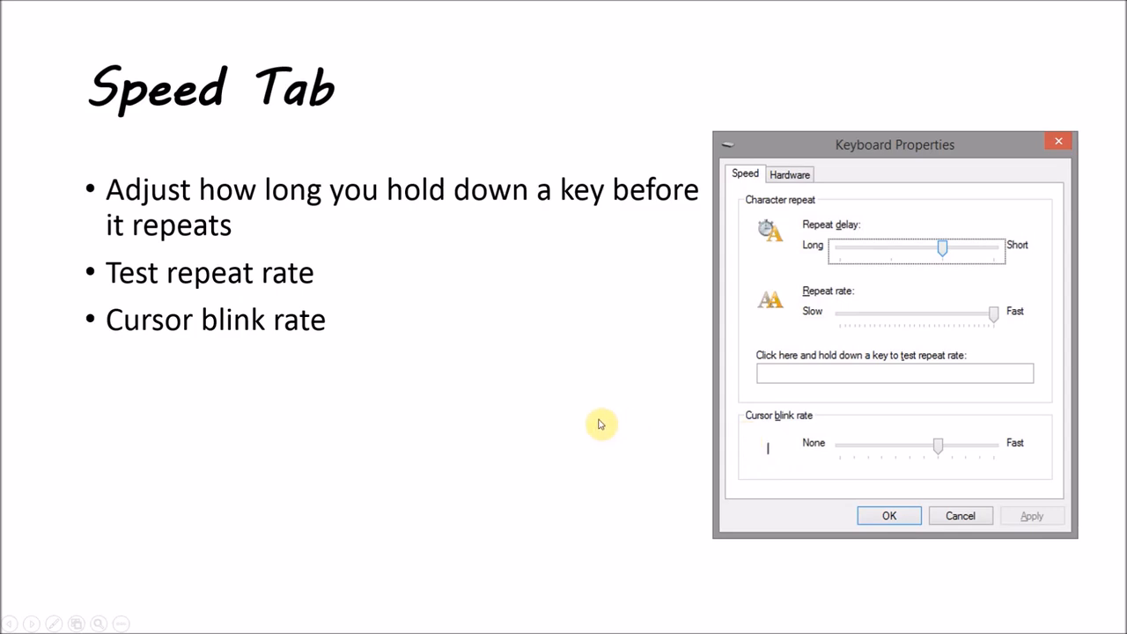
Advance the slideshow to the Hardware Tab slide on keyboard device properties
click(789, 174)
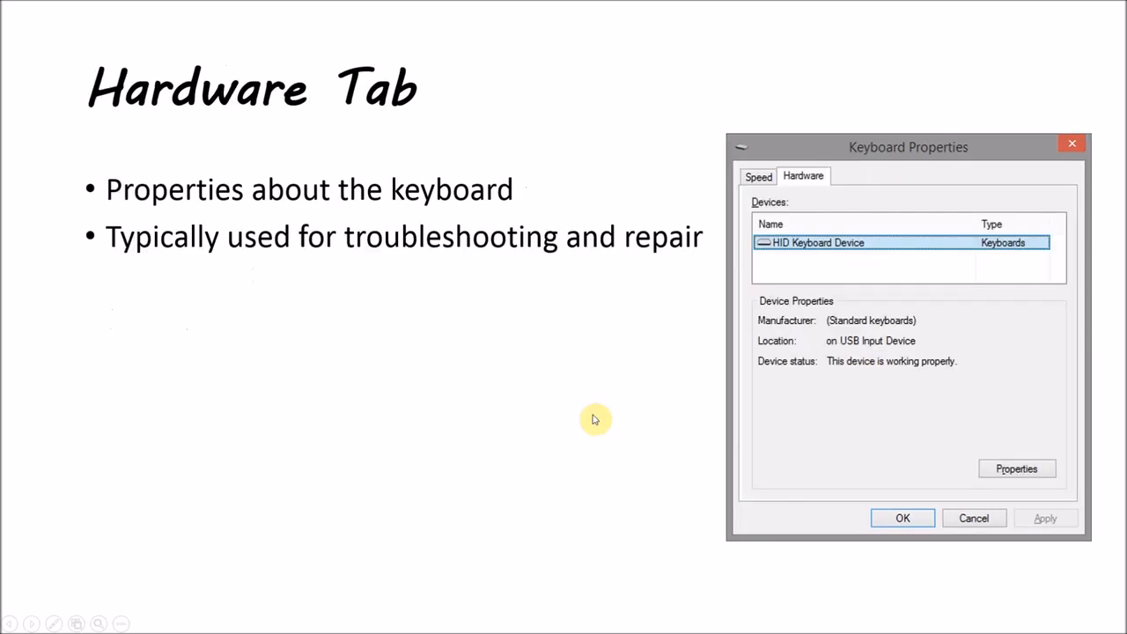
mouse_move(406, 309)
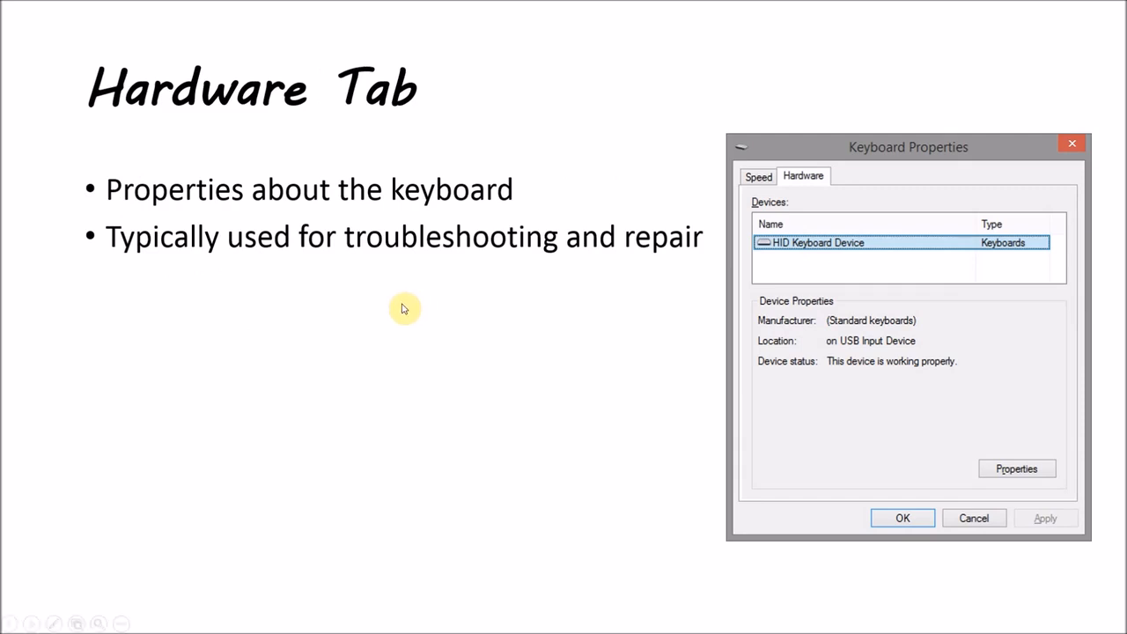
mouse_move(414, 310)
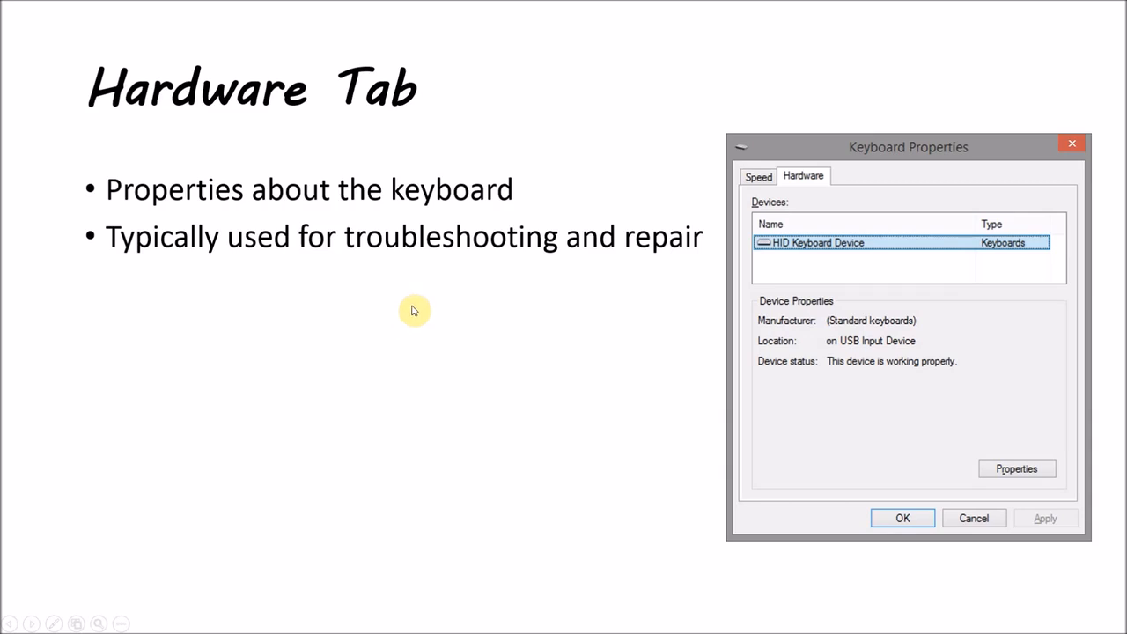
mouse_move(429, 299)
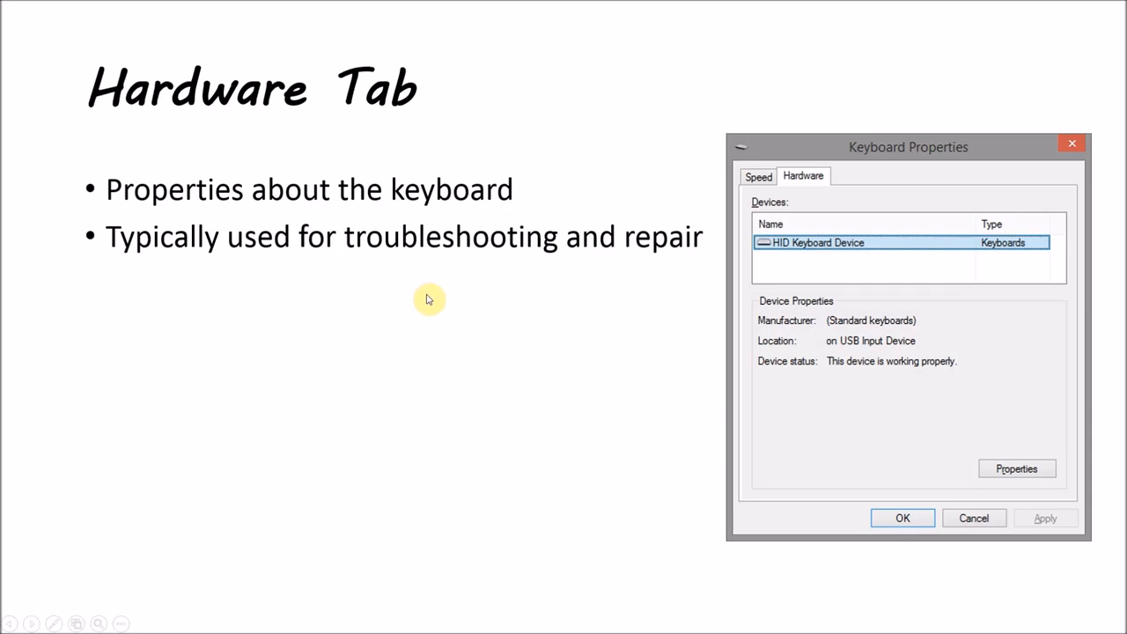
mouse_move(708, 134)
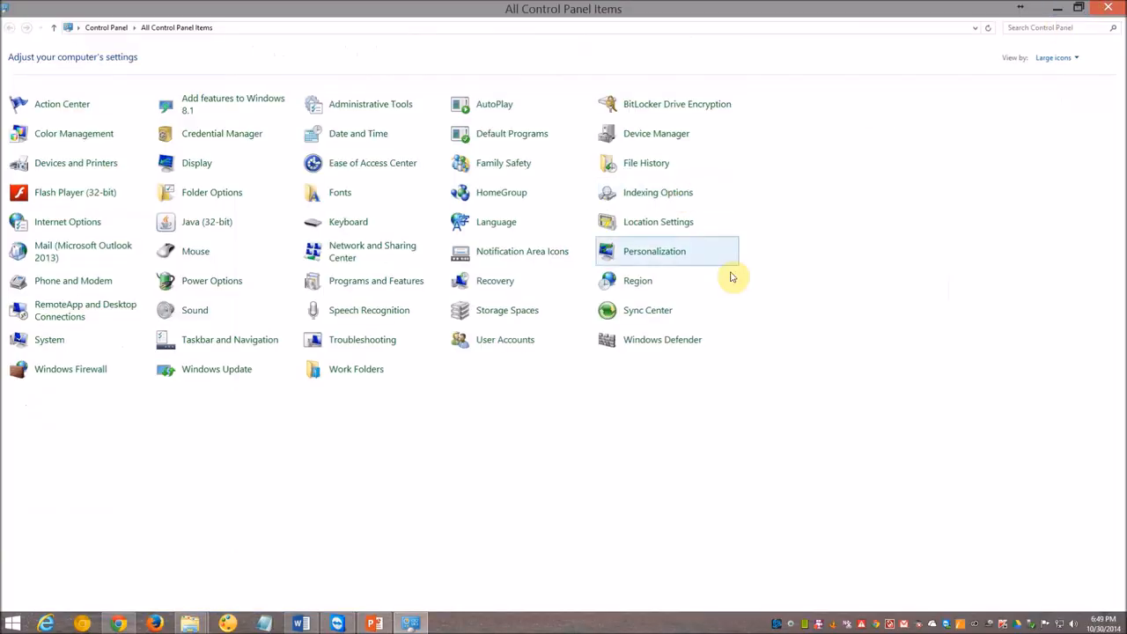
mouse_move(1080, 60)
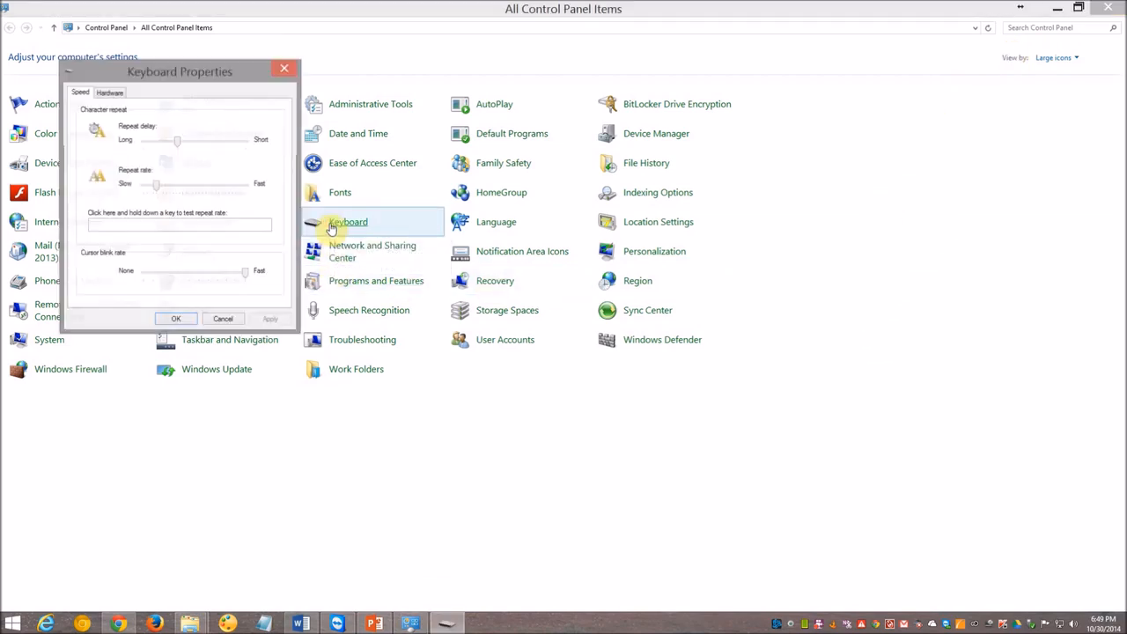
Move the Keyboard Properties dialog toward the centre of the screen
drag(180, 70, 515, 185)
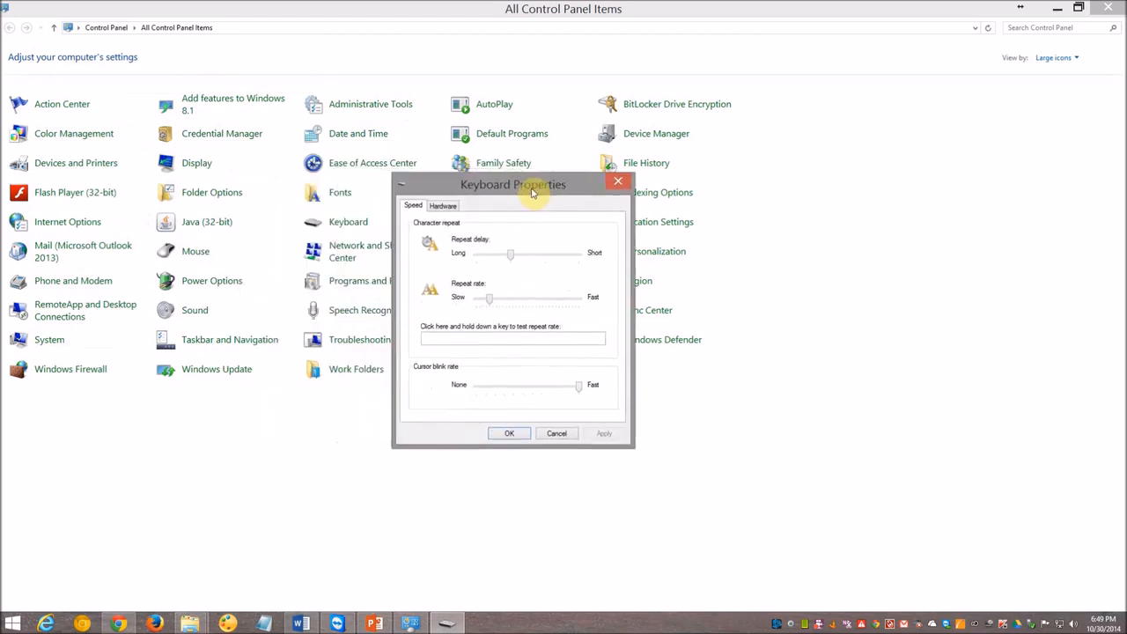
drag(514, 185, 560, 191)
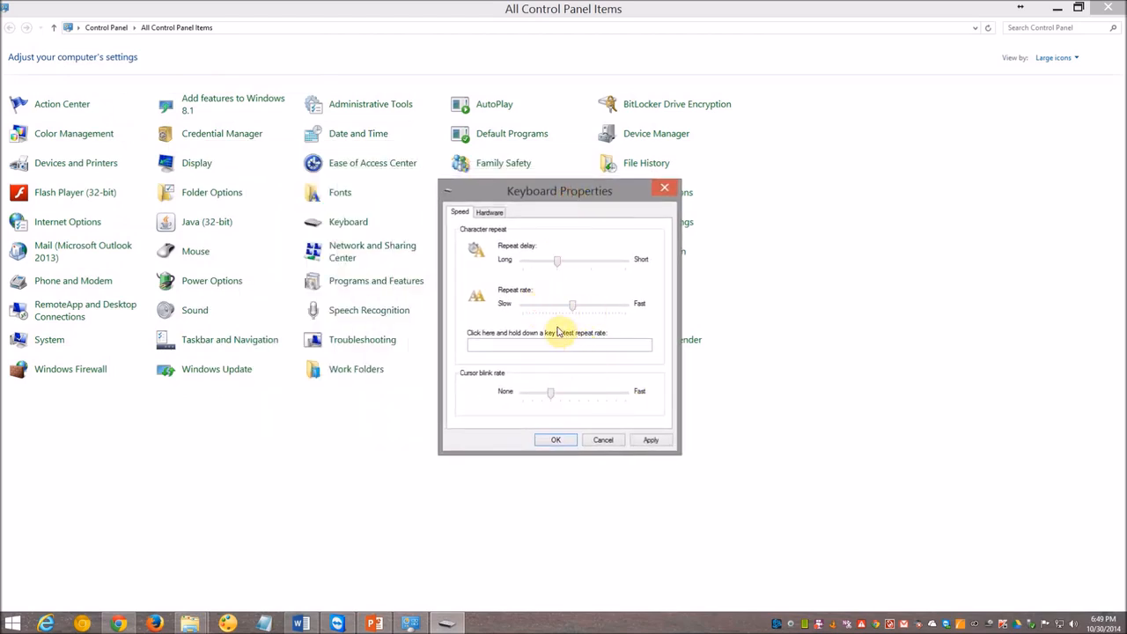
mouse_move(497, 279)
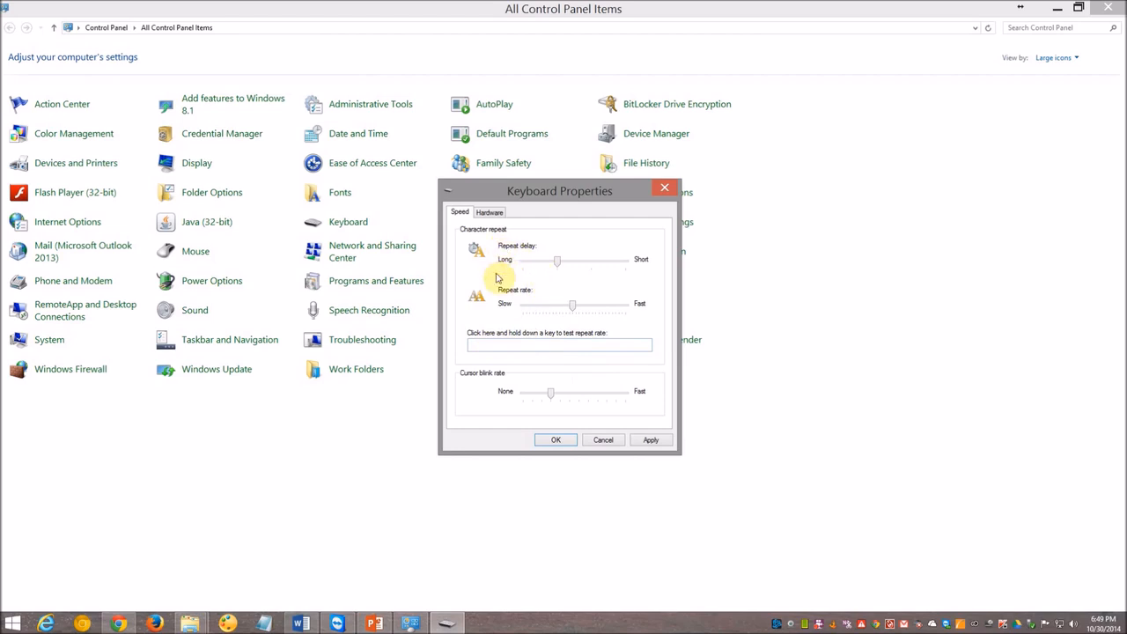
mouse_move(462, 348)
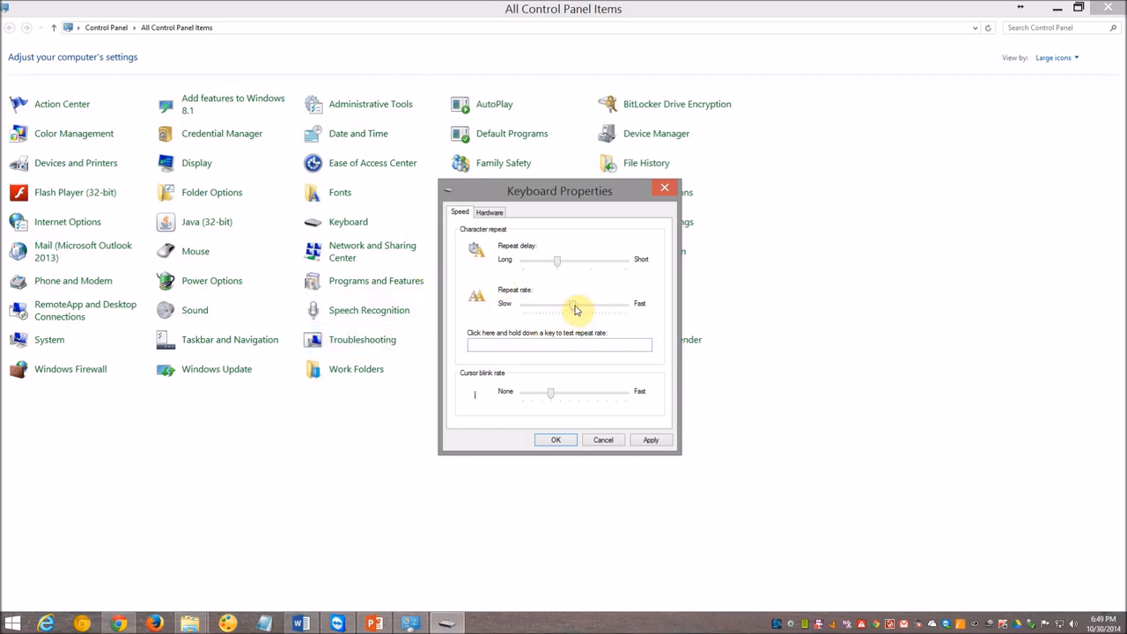
Try the repeat rate at Fast then Slow, typing 'ssss' in the test box each time
drag(578, 308, 626, 306)
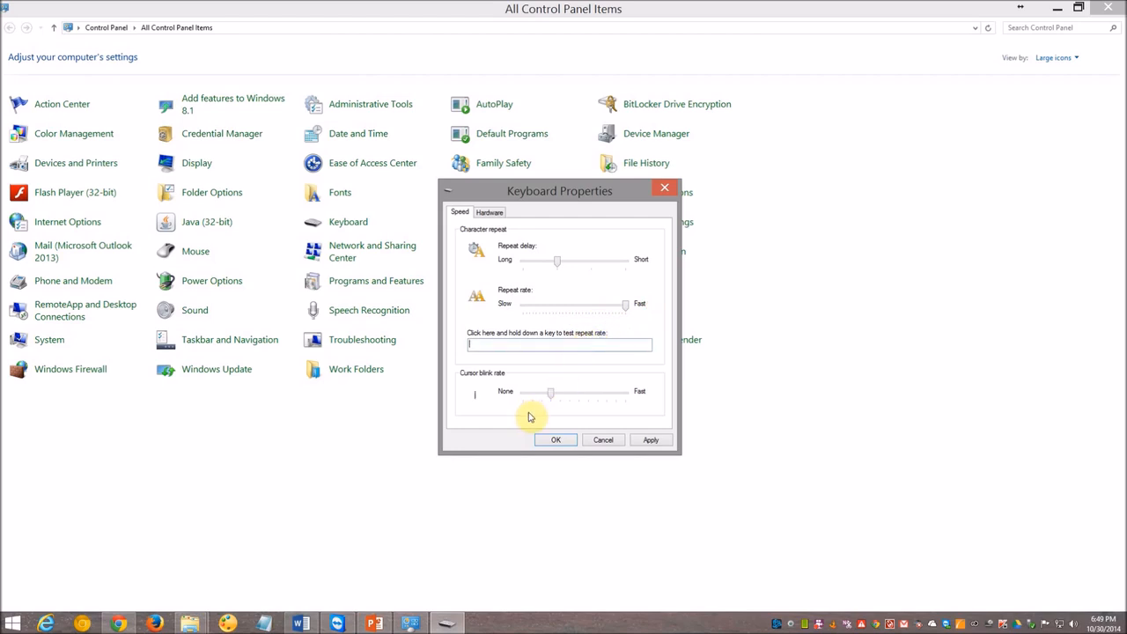
text(sssssssssssssssssssssssssssssssssssssssss)
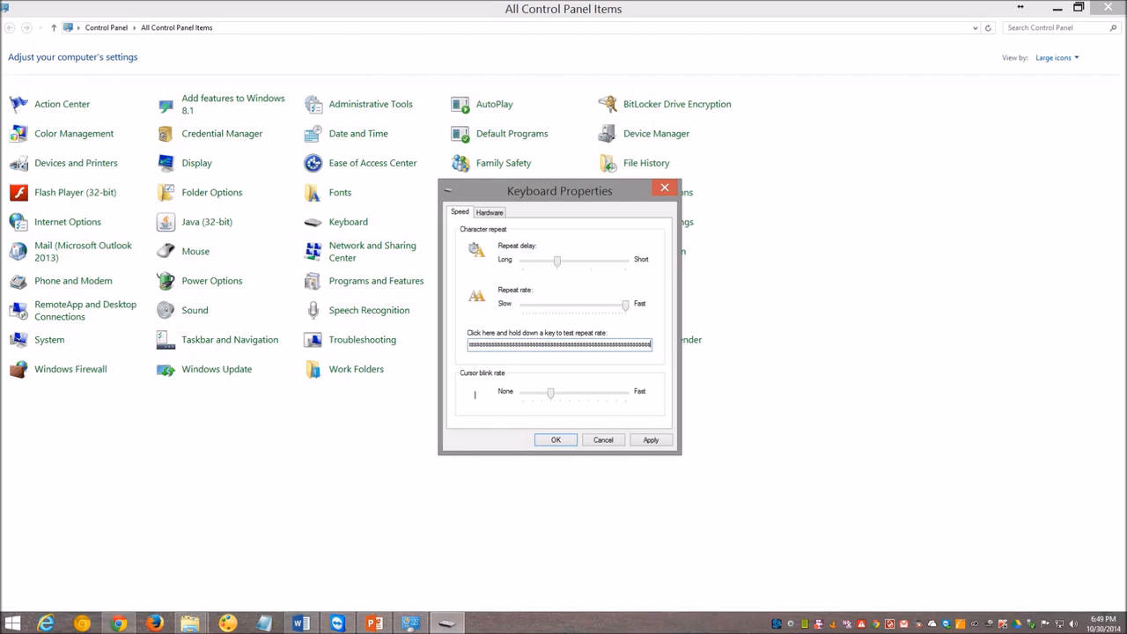
mouse_move(655, 352)
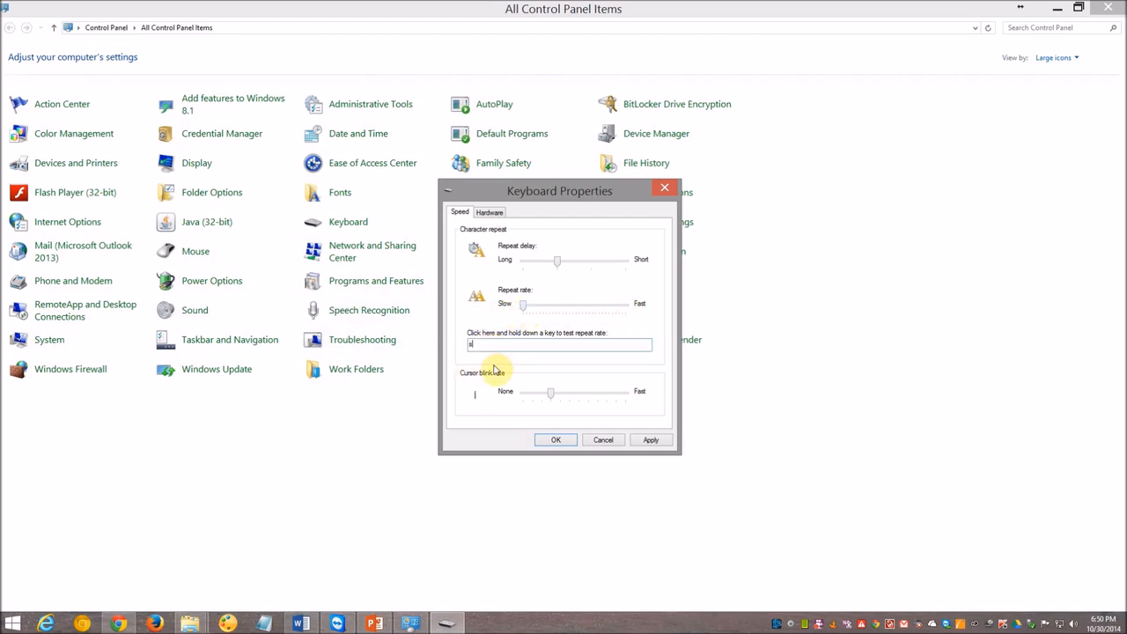
text(sssssssssssss)
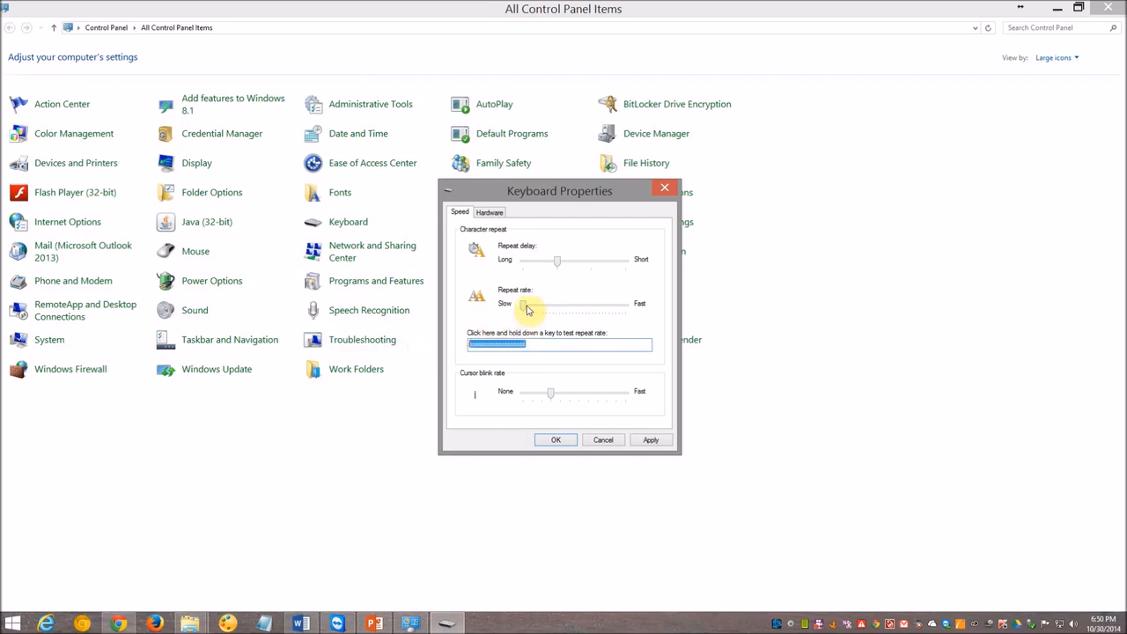
Set the repeat delay to Short and the repeat rate to Fast
drag(528, 303, 625, 303)
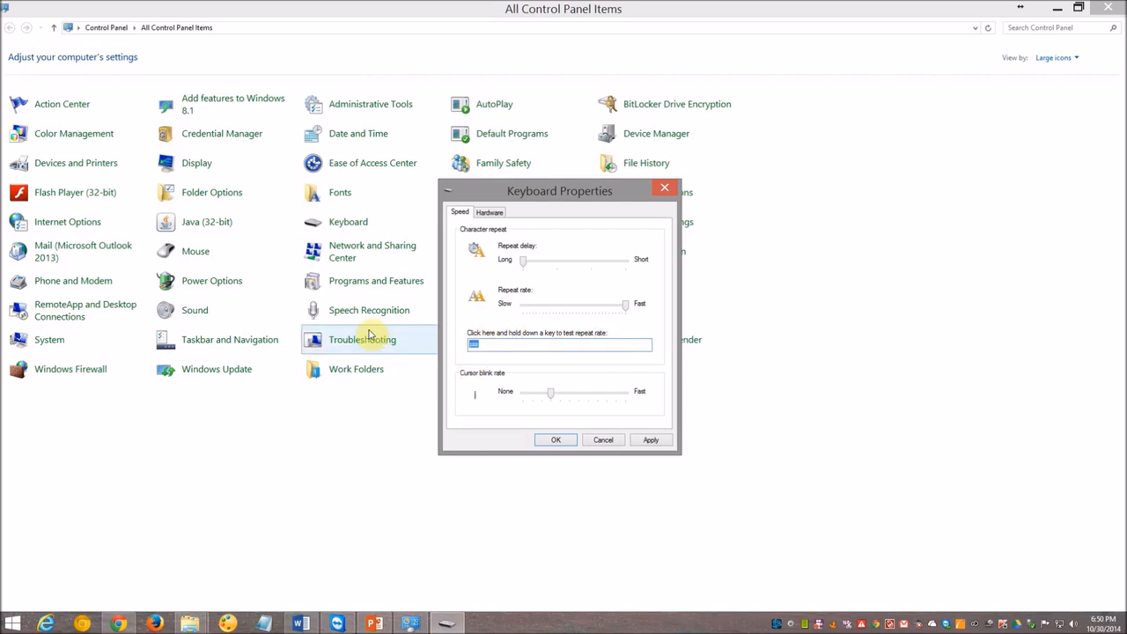
drag(522, 261, 625, 260)
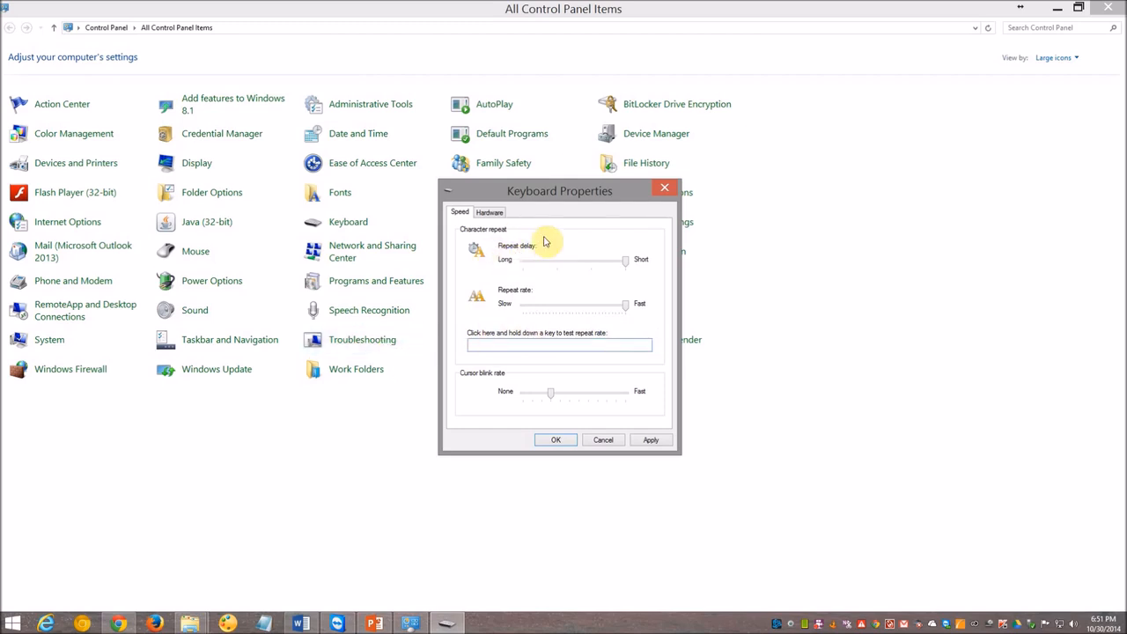
mouse_move(549, 255)
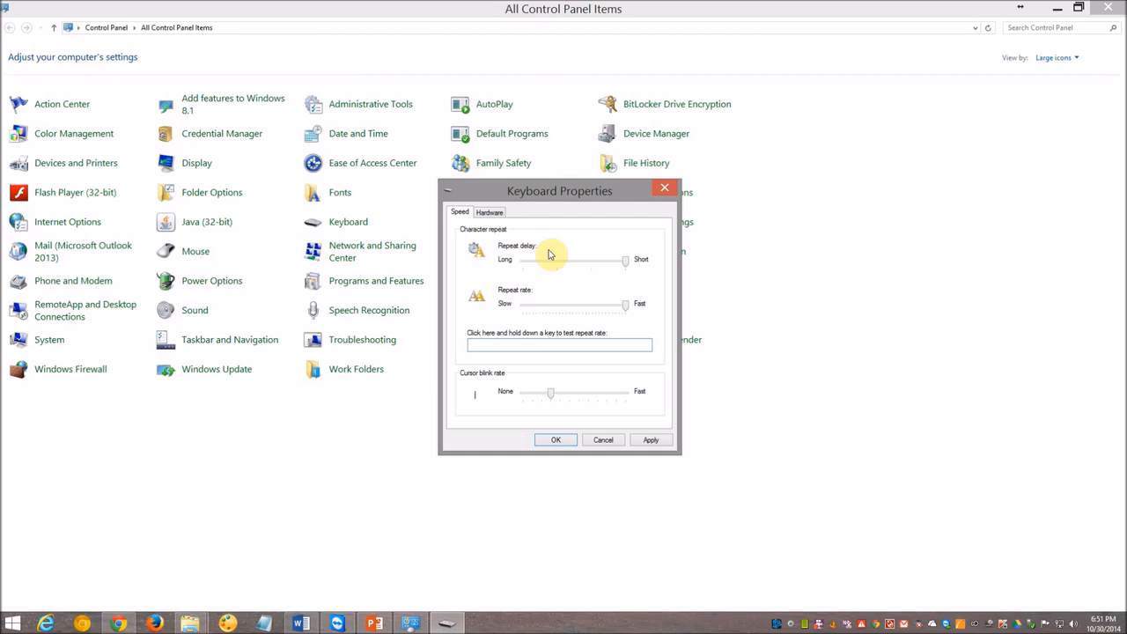
mouse_move(502, 303)
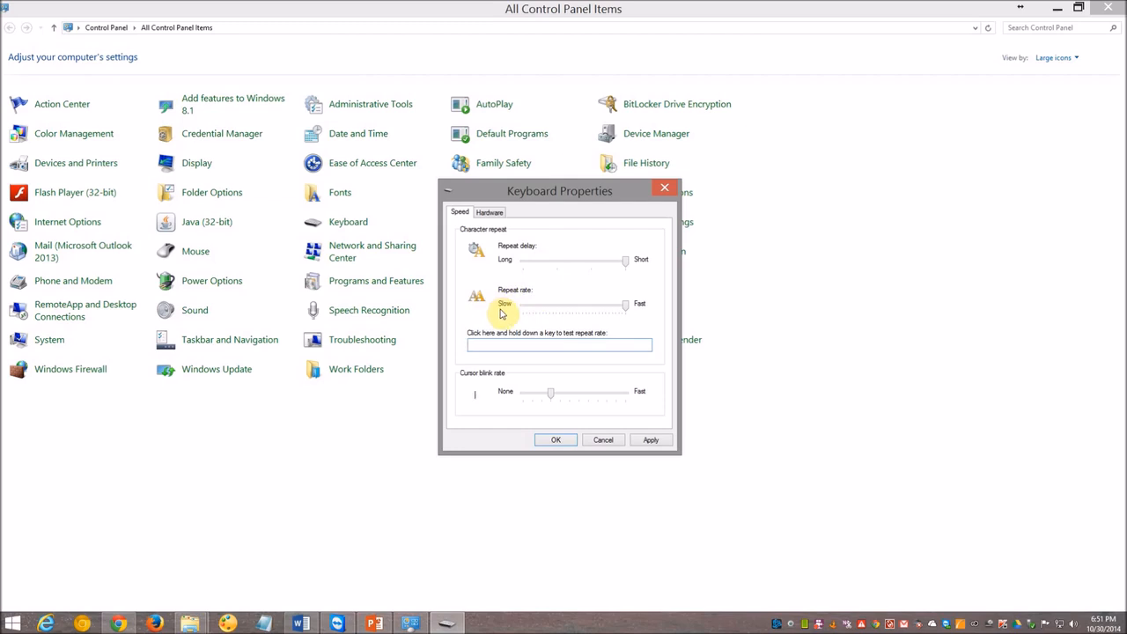
mouse_move(500, 396)
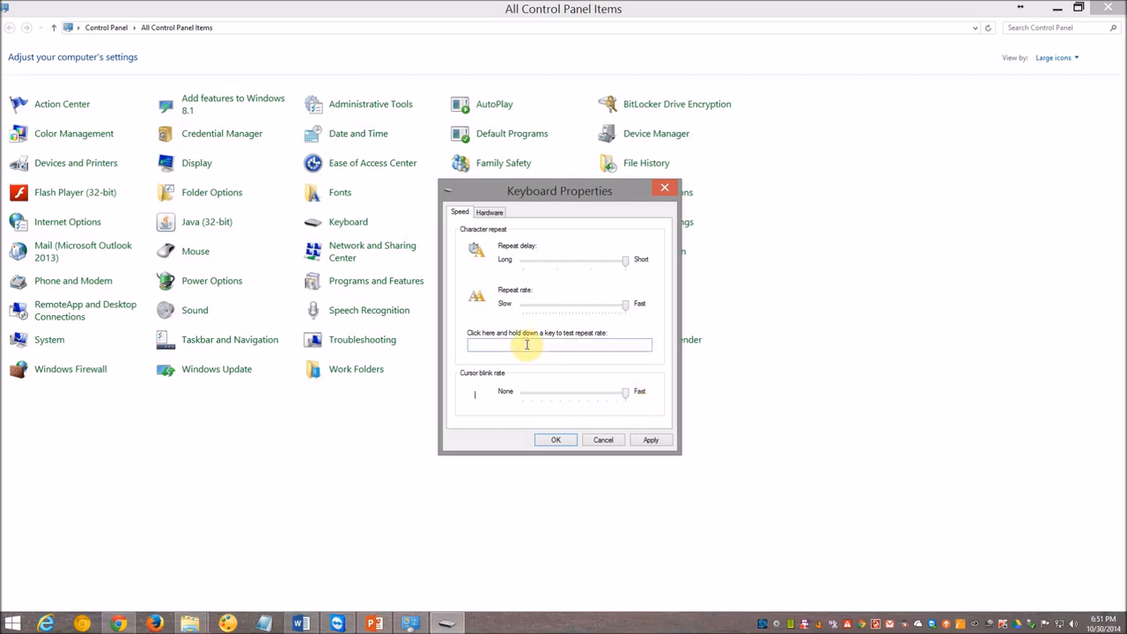
mouse_move(468, 343)
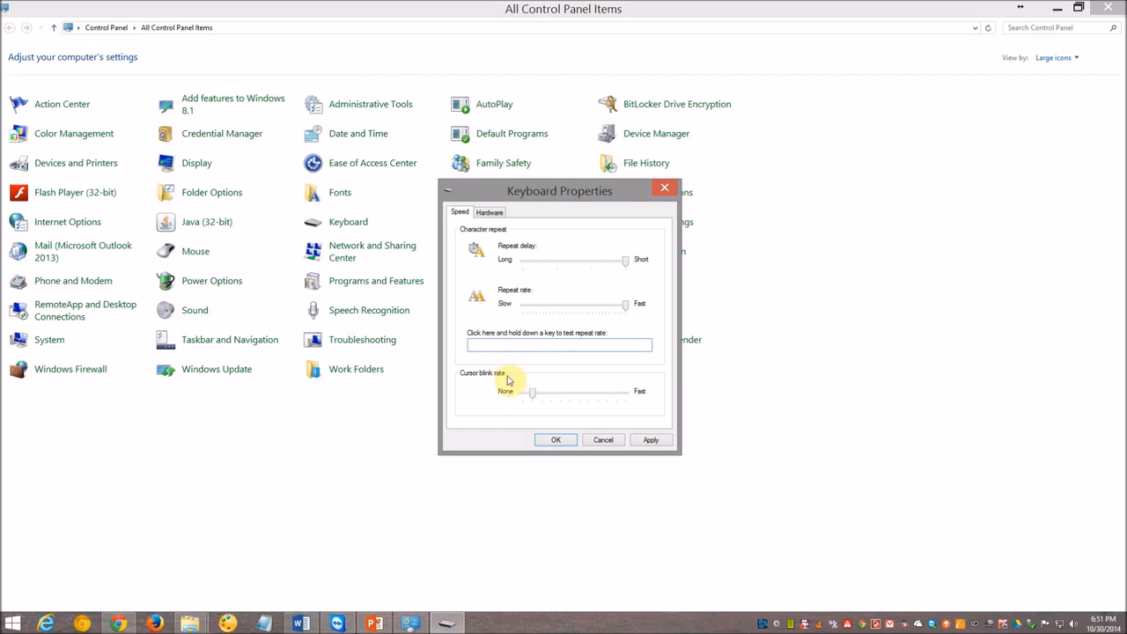
Set the cursor blink rate slider all the way to Fast
drag(532, 391, 625, 391)
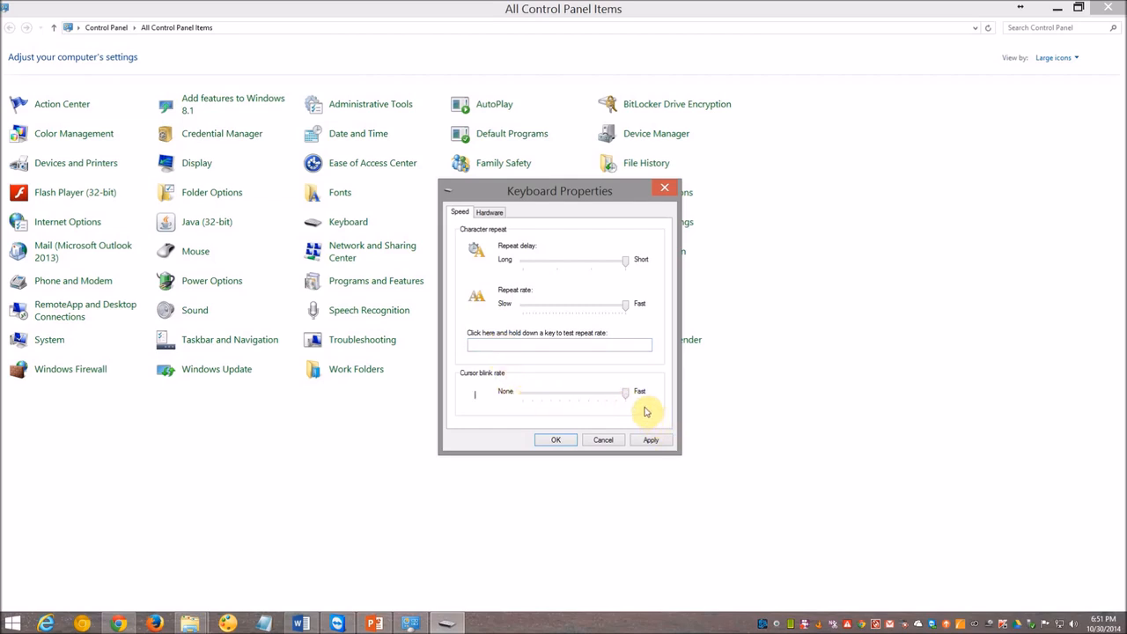
mouse_move(666, 409)
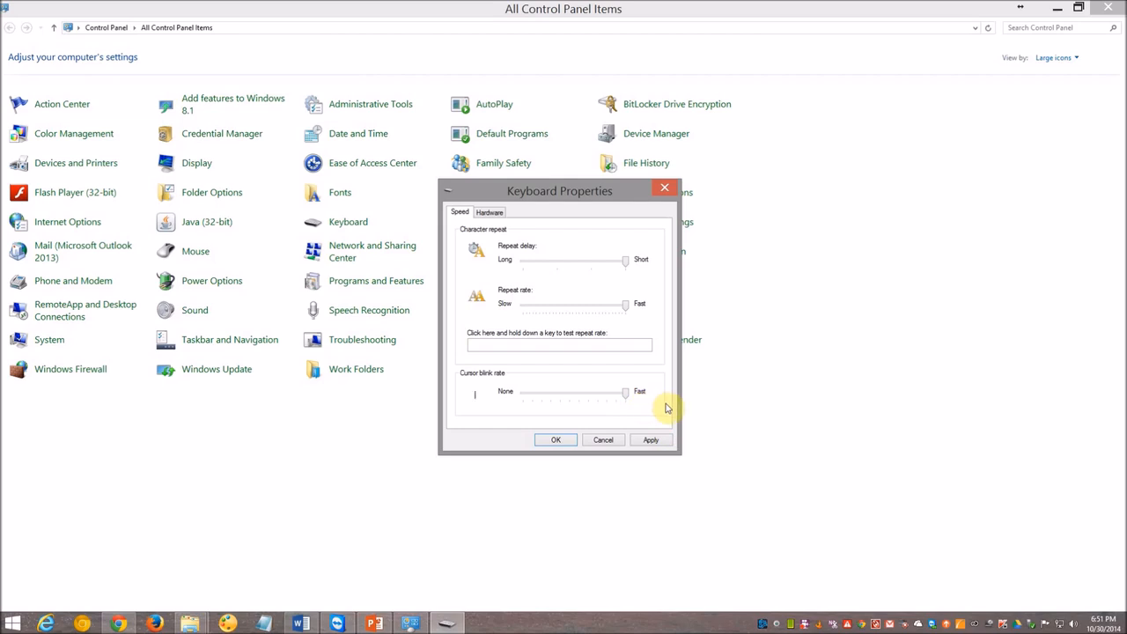
mouse_move(518, 472)
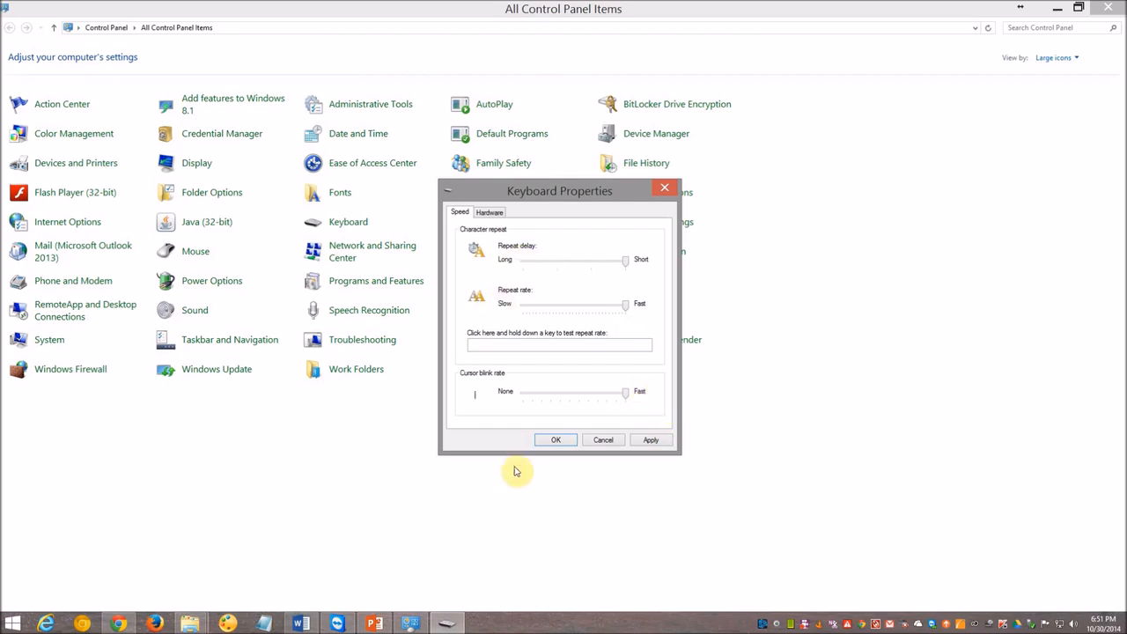